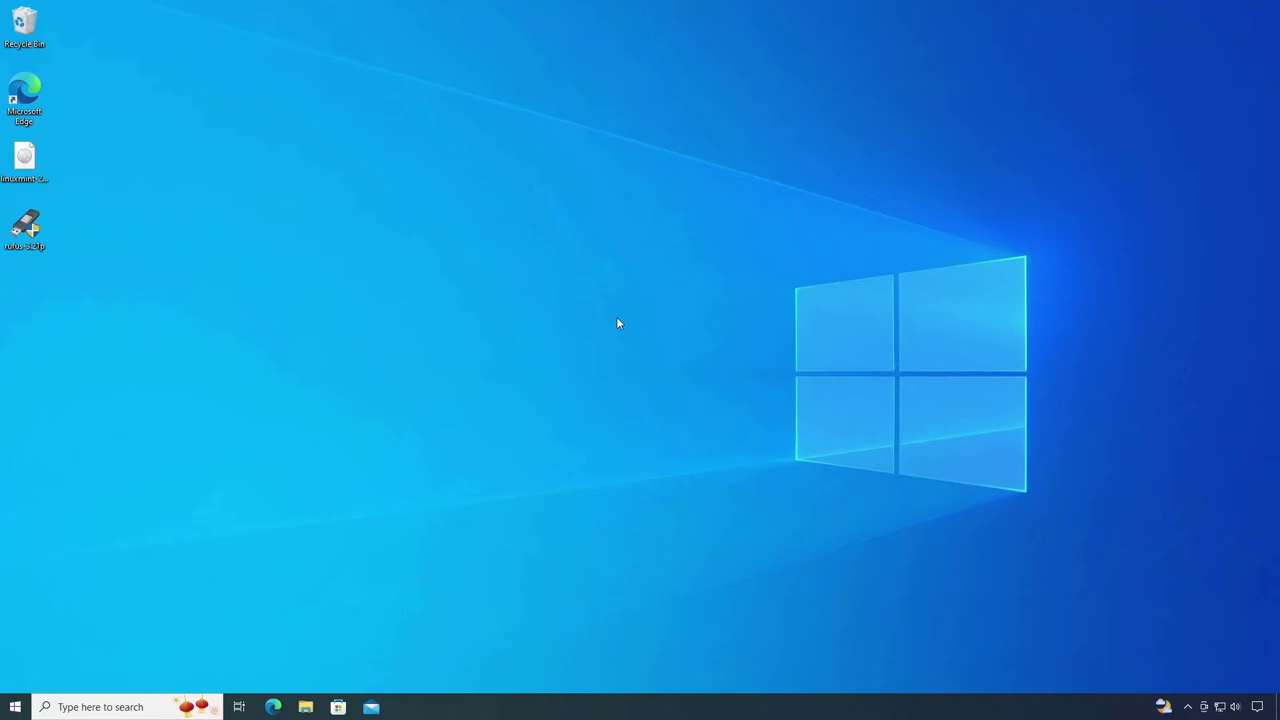
mouse_move(305, 712)
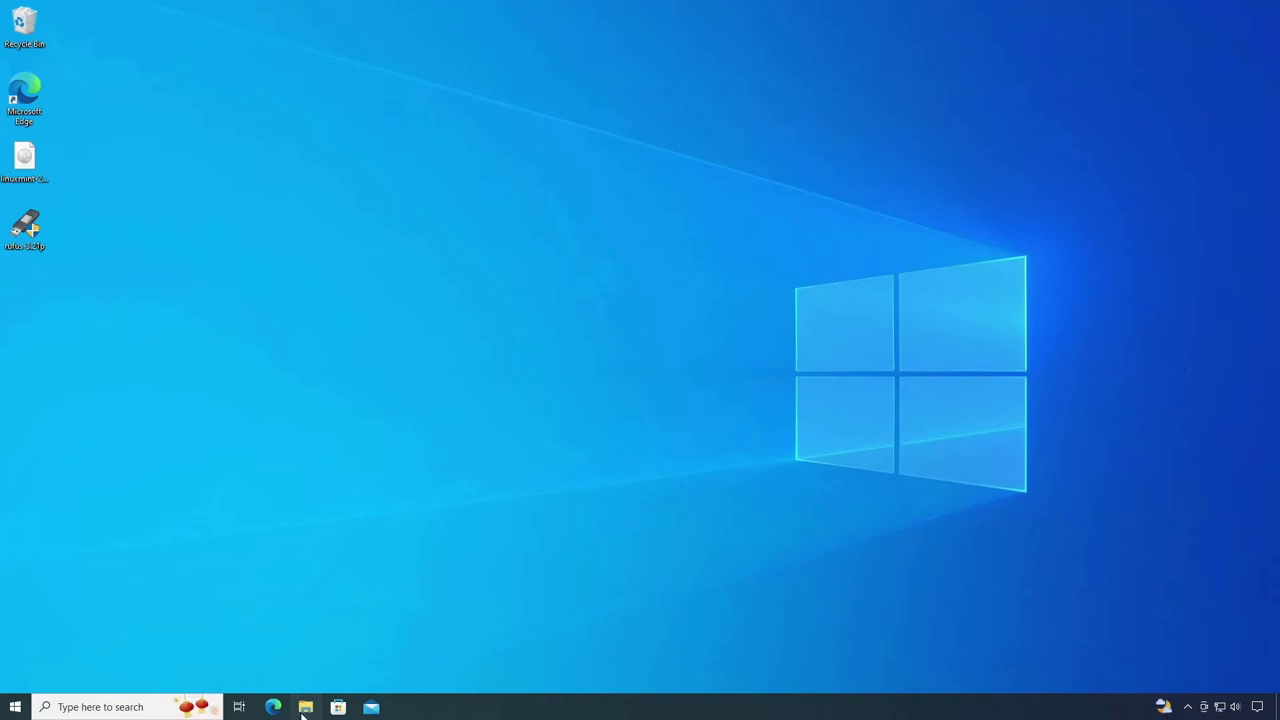
Step: Show This PC in File Explorer, listing Local Disk (C:) and USB HDD (D:)
click(305, 707)
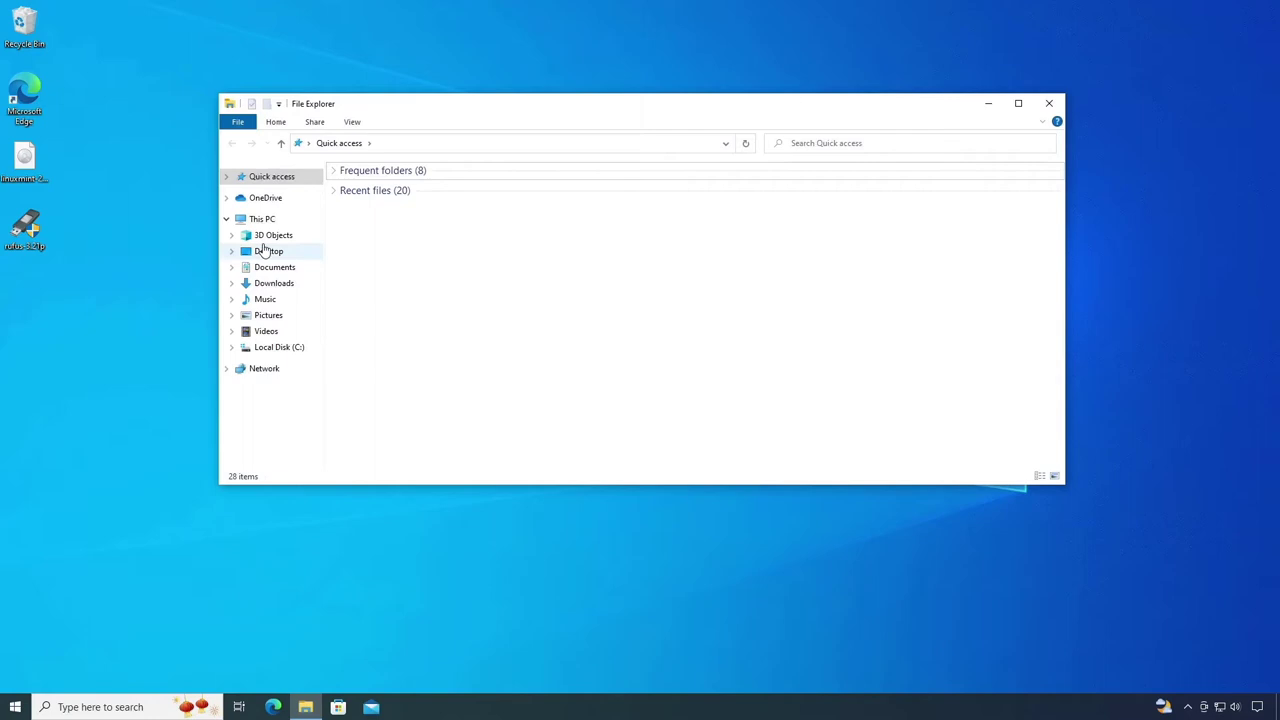
click(262, 218)
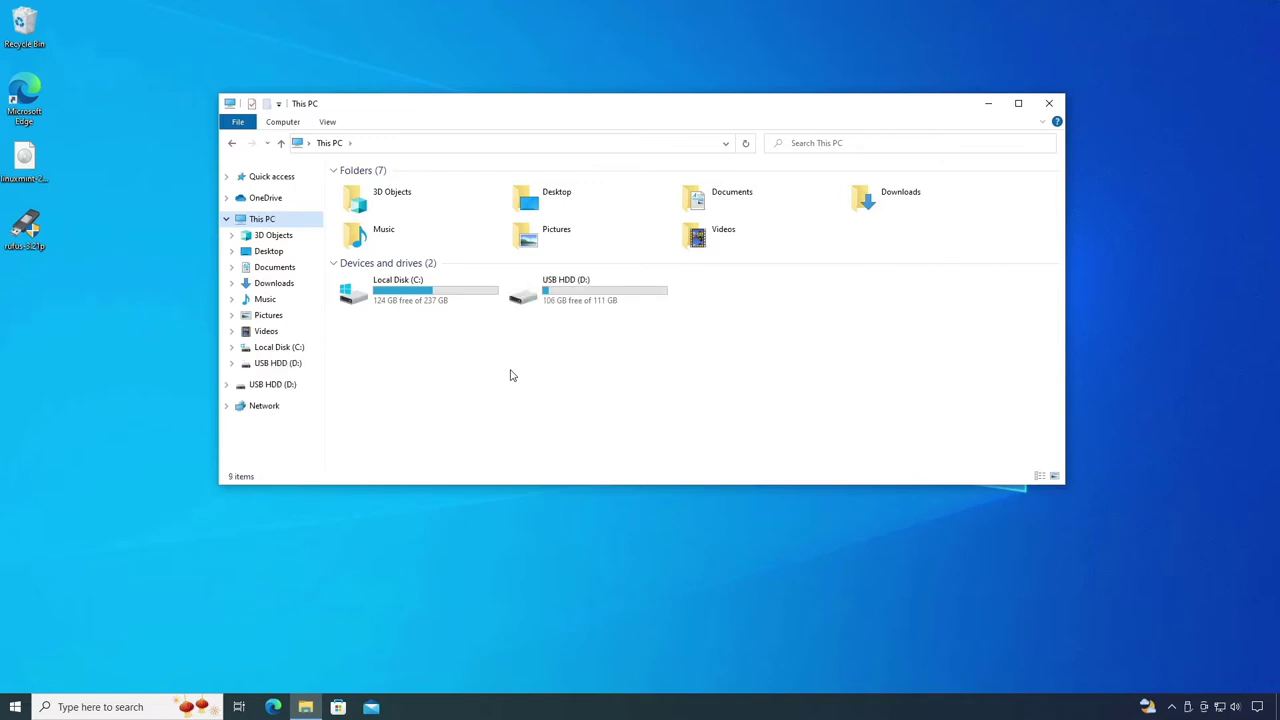
mouse_move(590, 290)
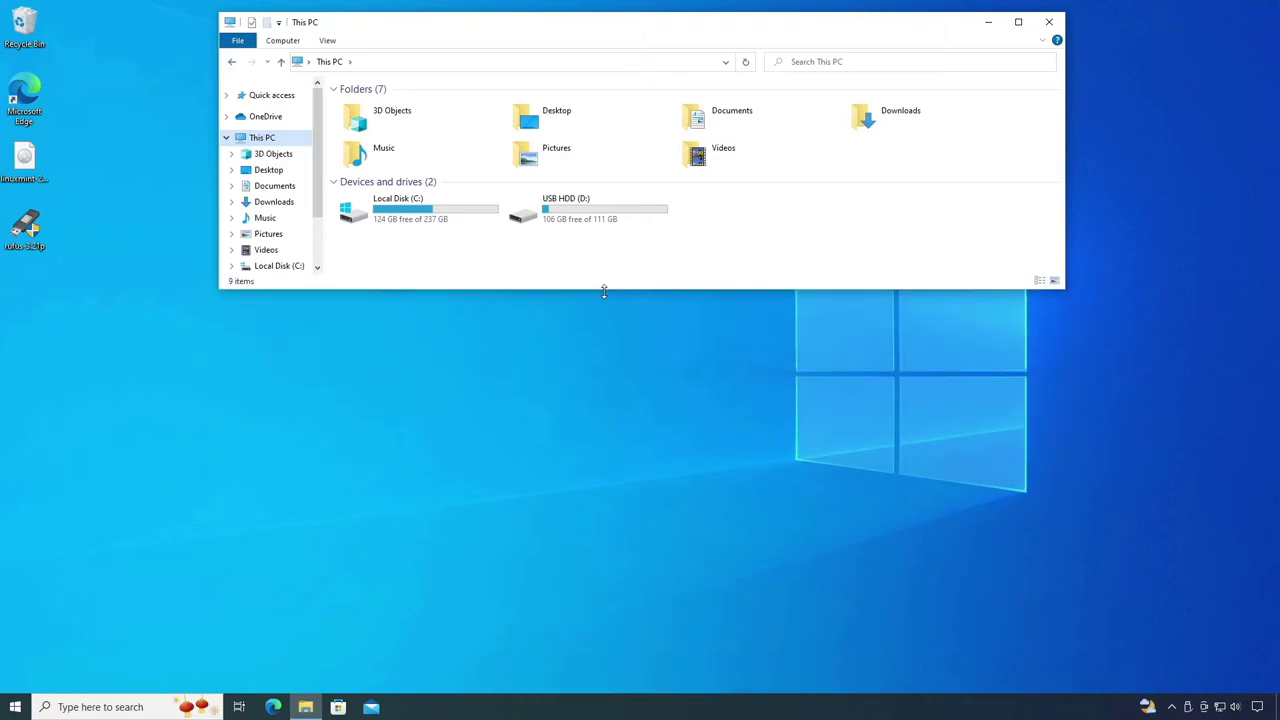
mouse_move(235, 347)
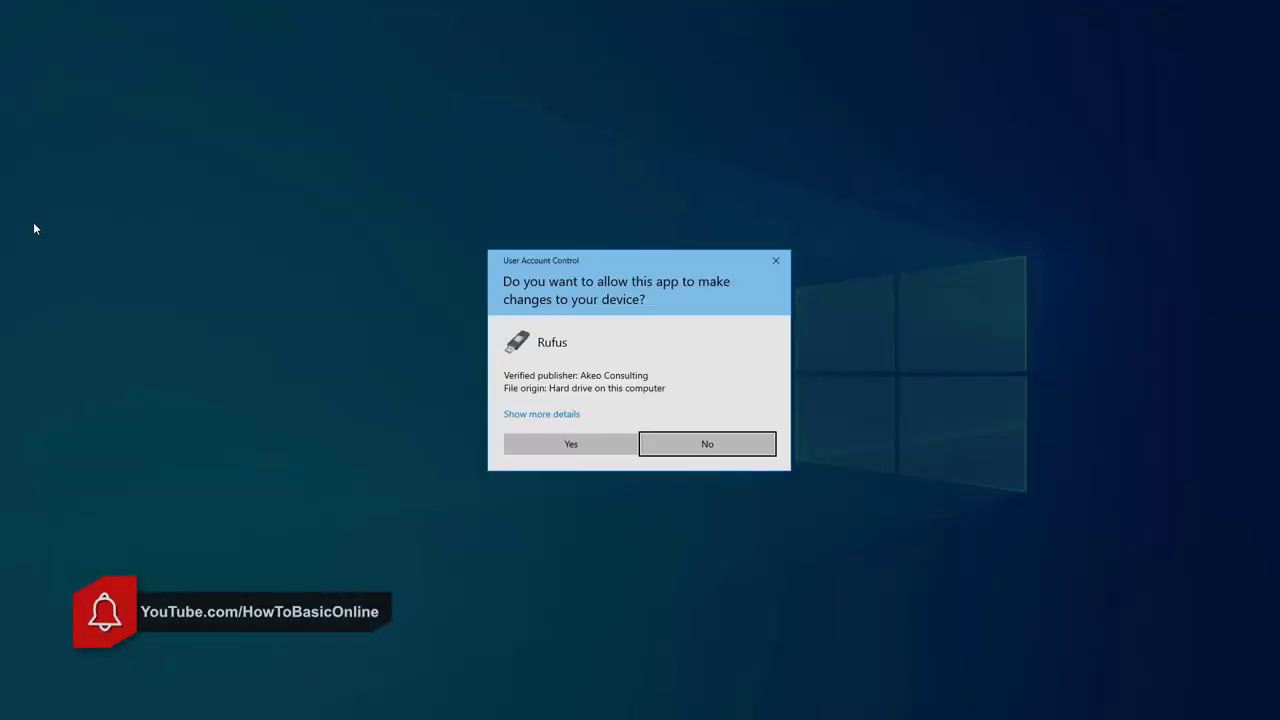
Step: Allow Rufus through User Account Control, answer the update check, and inspect the empty device list
click(570, 443)
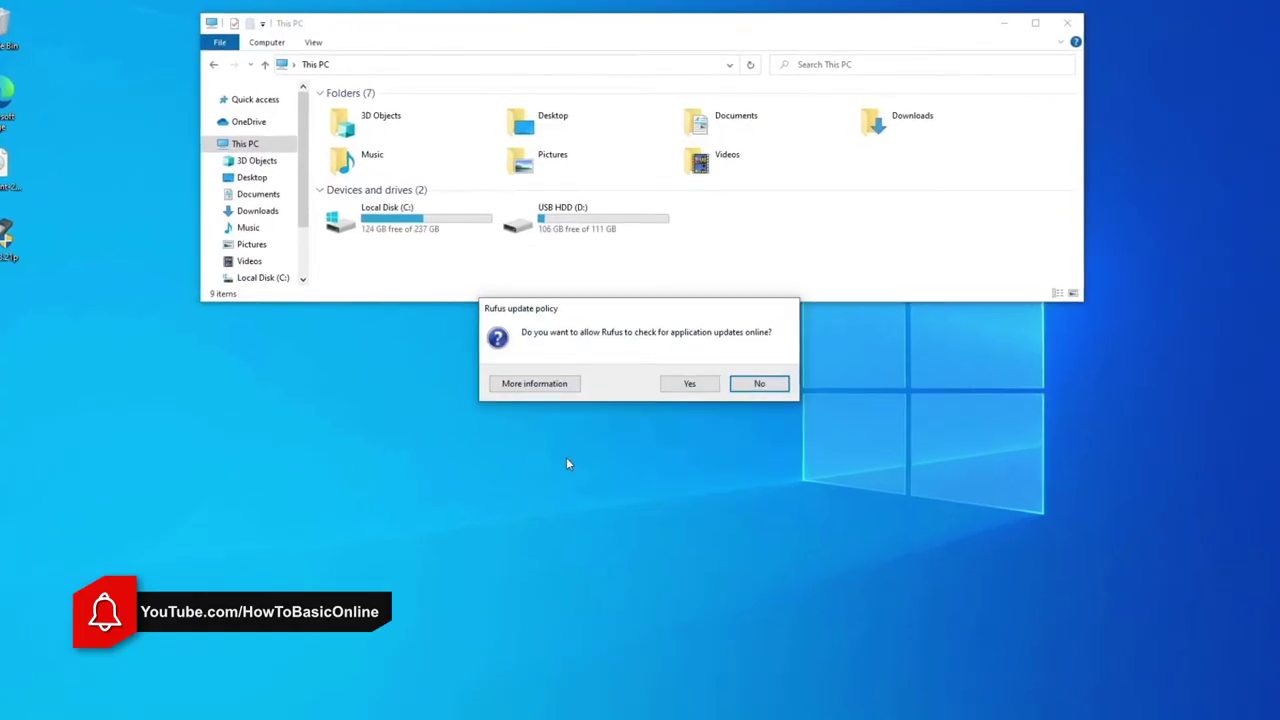
click(759, 383)
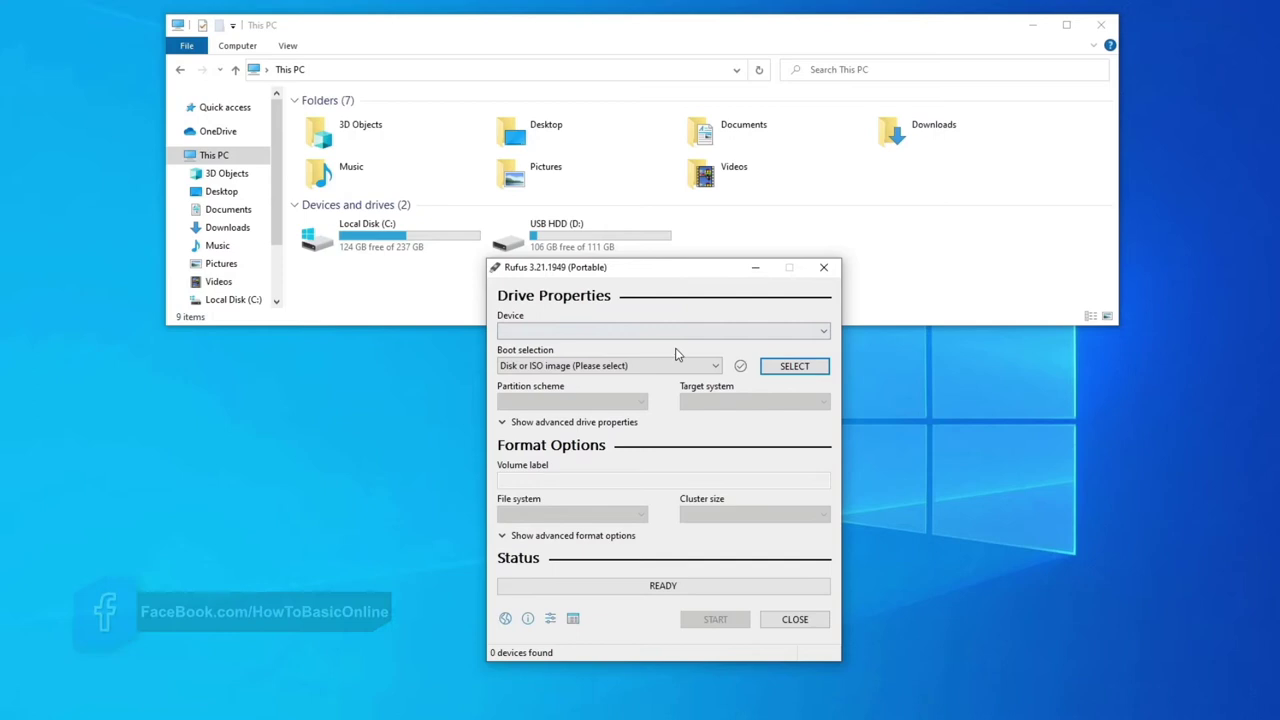
click(663, 331)
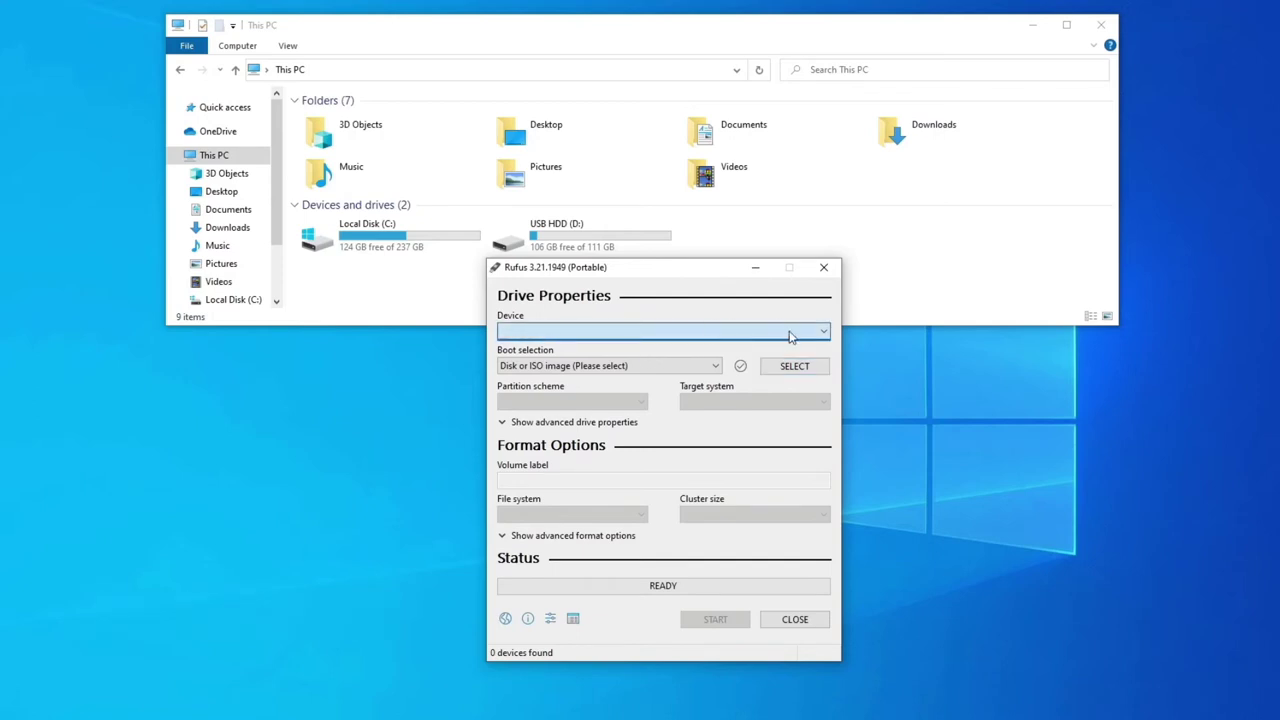
mouse_move(708, 337)
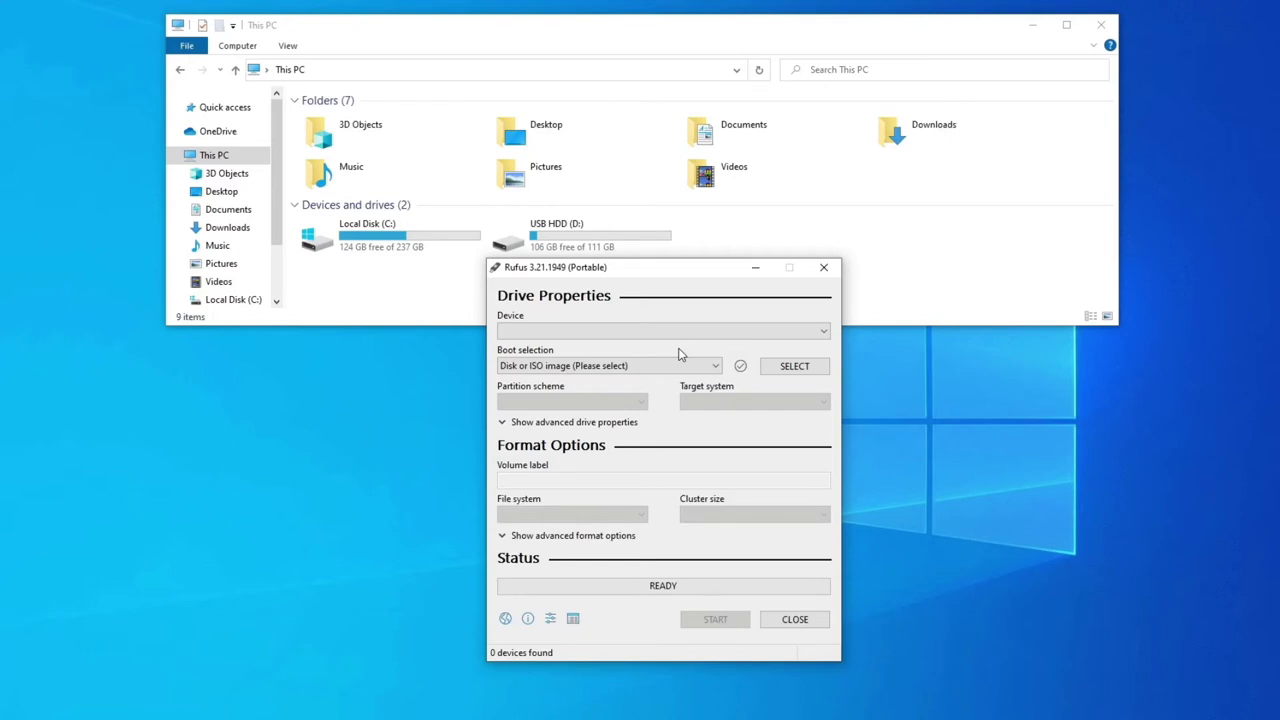
Step: Enable hard-disk detection with Alt+F so USB HDD (D:) [120 GB] appears in Device
key(Alt+f)
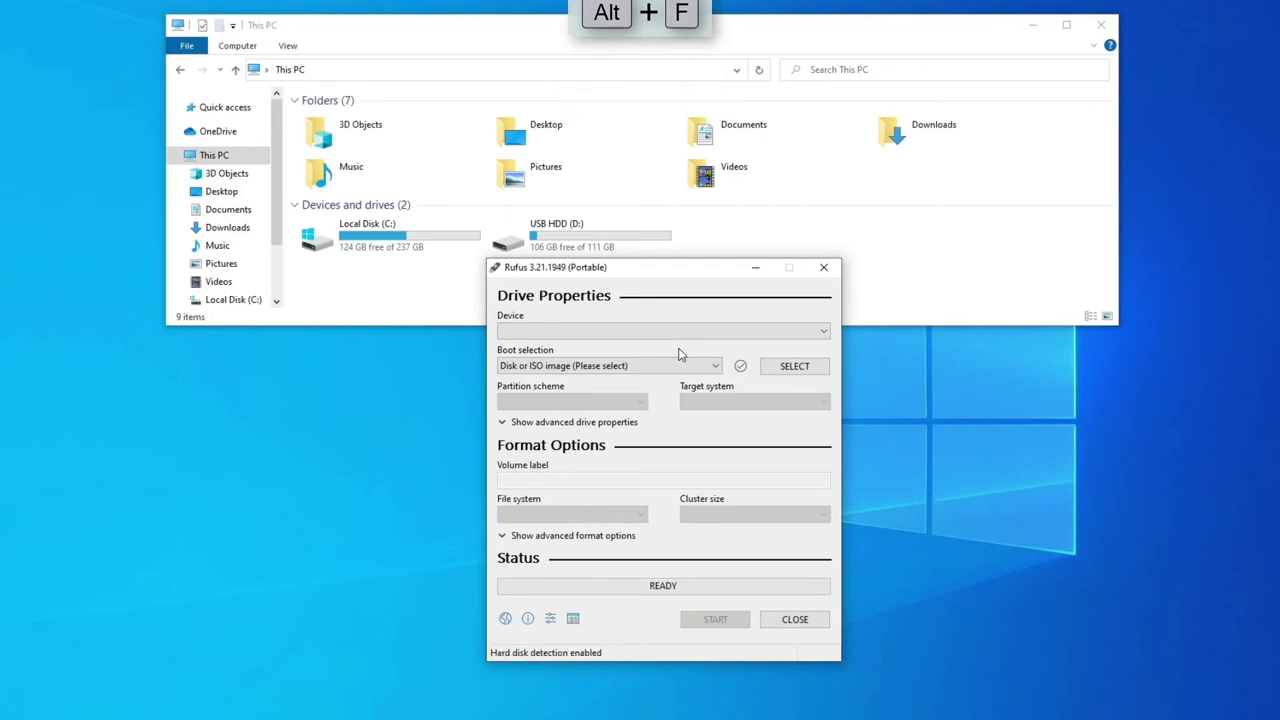
click(660, 331)
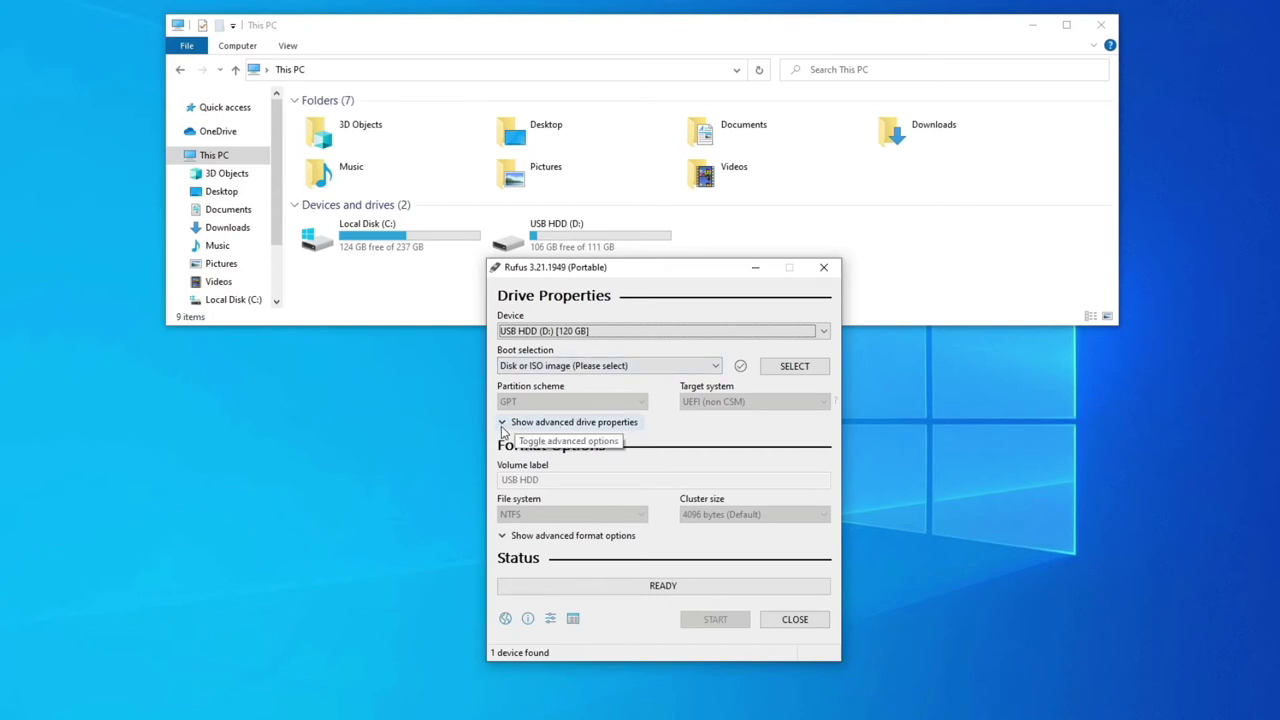
Step: In advanced drive properties, toggle List USB Hard Drives off and back on, then hide them
click(501, 421)
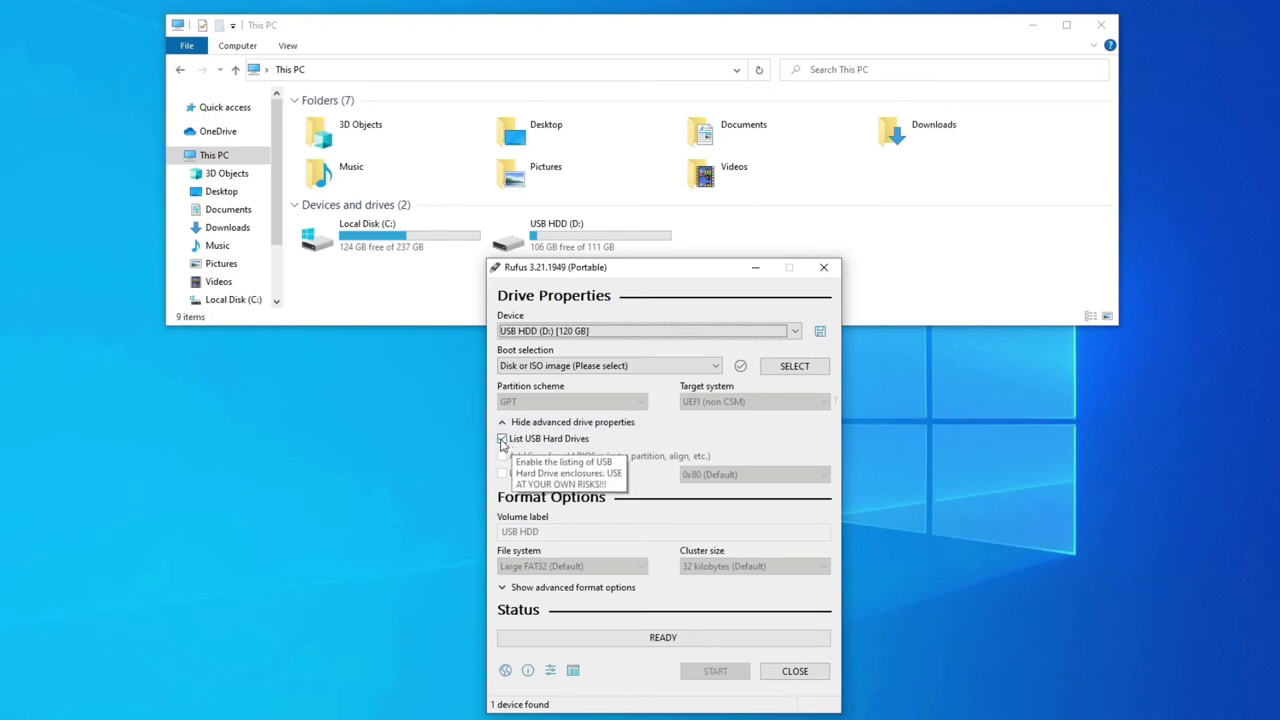
click(502, 439)
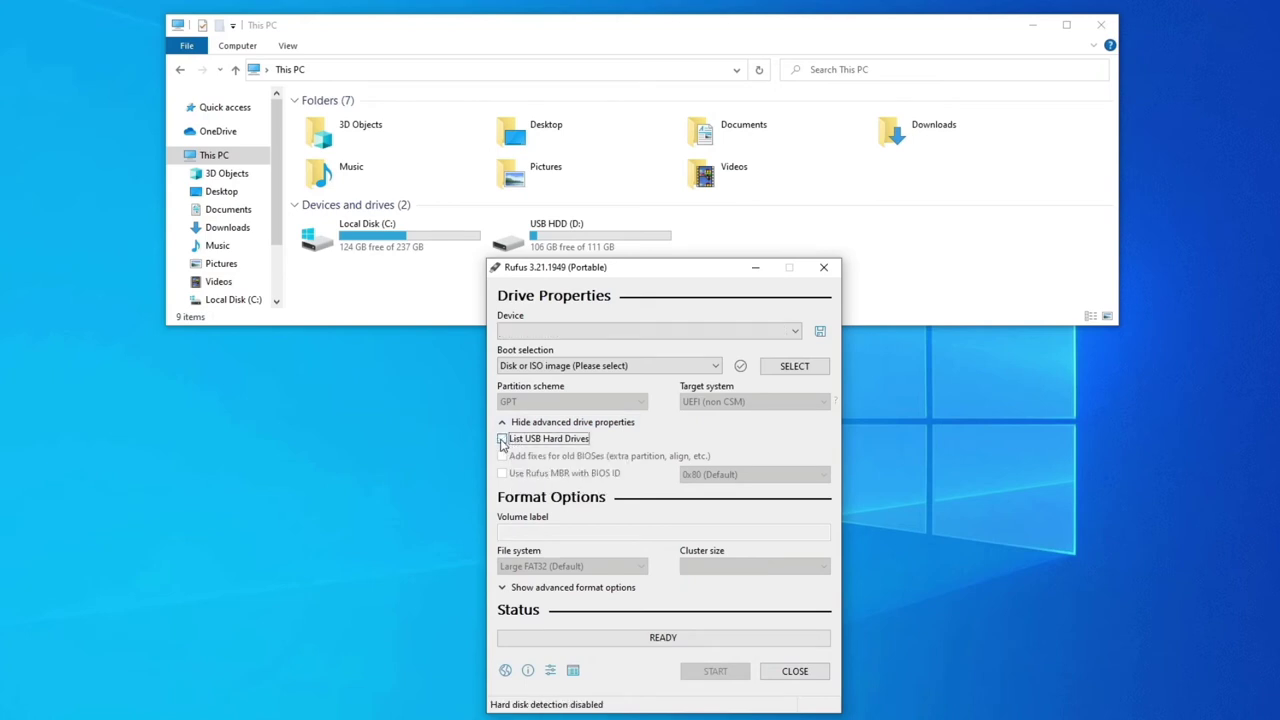
click(502, 439)
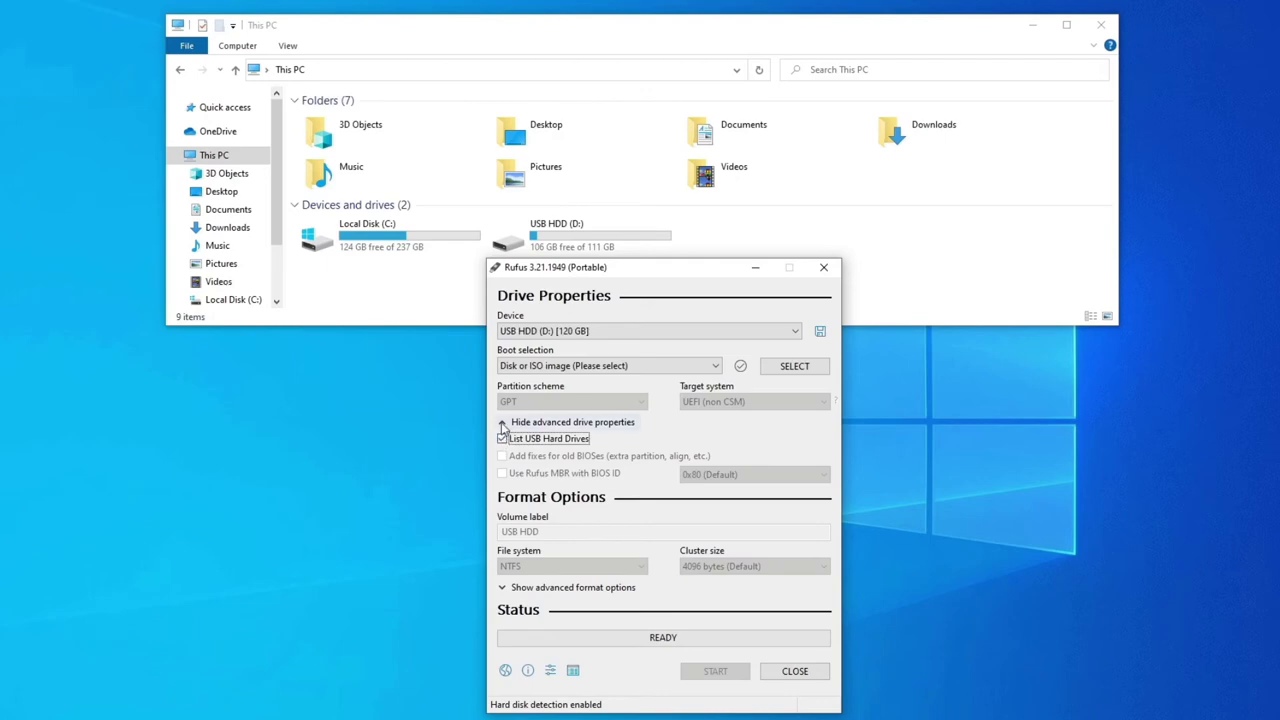
click(502, 421)
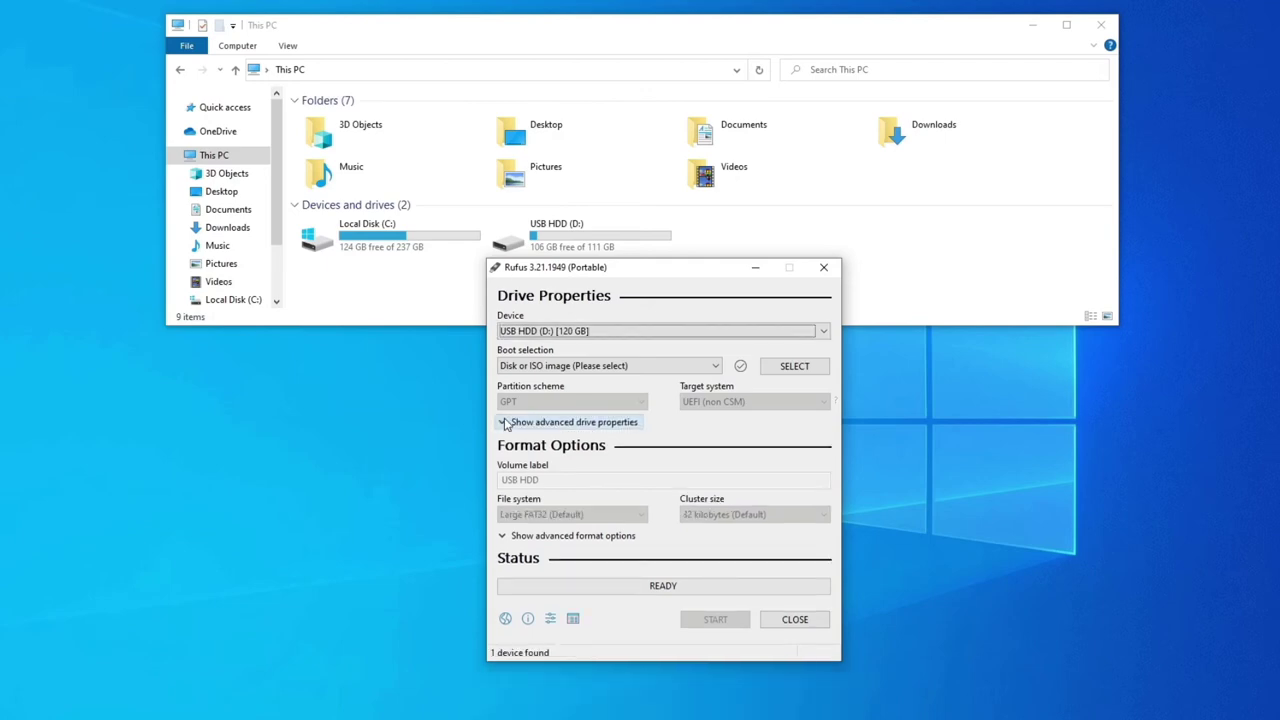